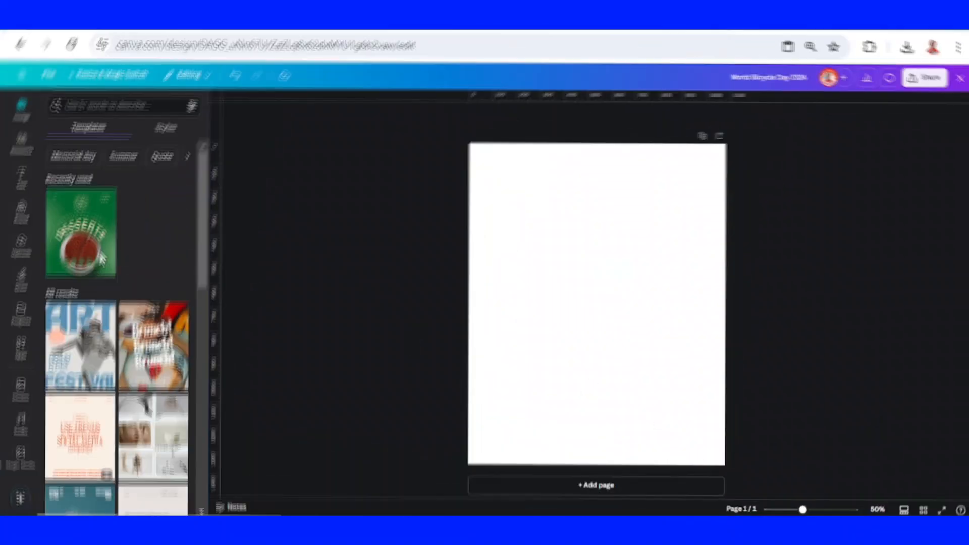
- Add a subheading text box reading 'World Bicycle Day 2024' to the blank page
{"action": "left_click", "coordinate": [17, 177]}
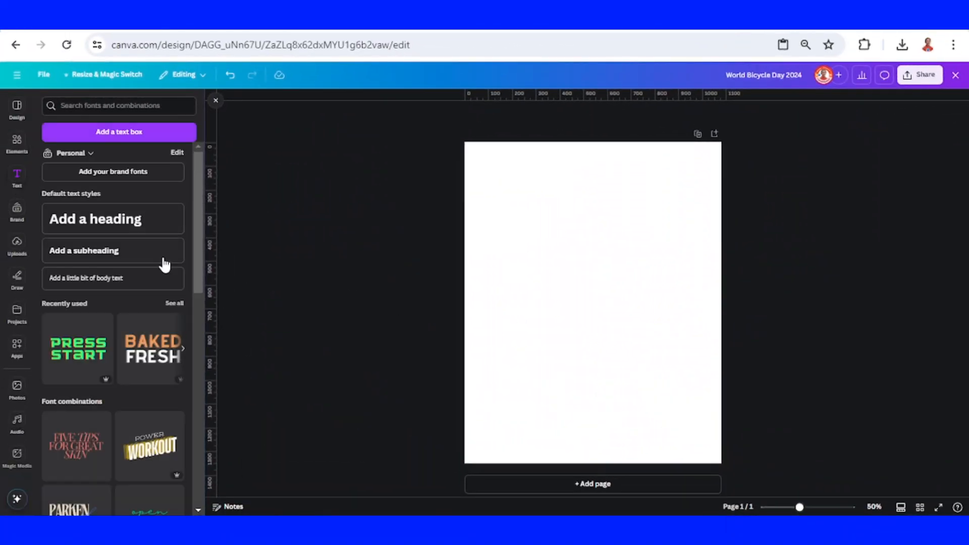
{"action": "left_click", "coordinate": [113, 250]}
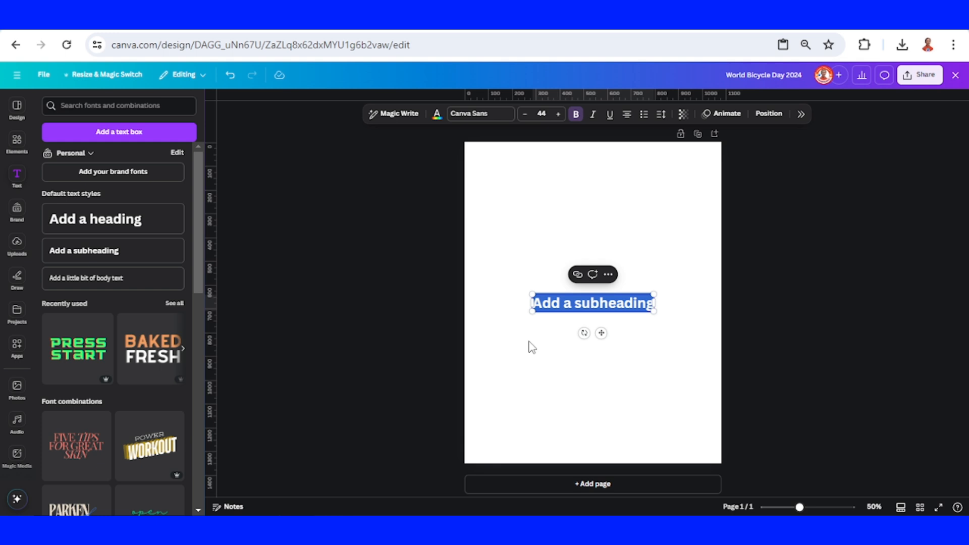
{"action": "type", "text": "World Bicycle Day 2024"}
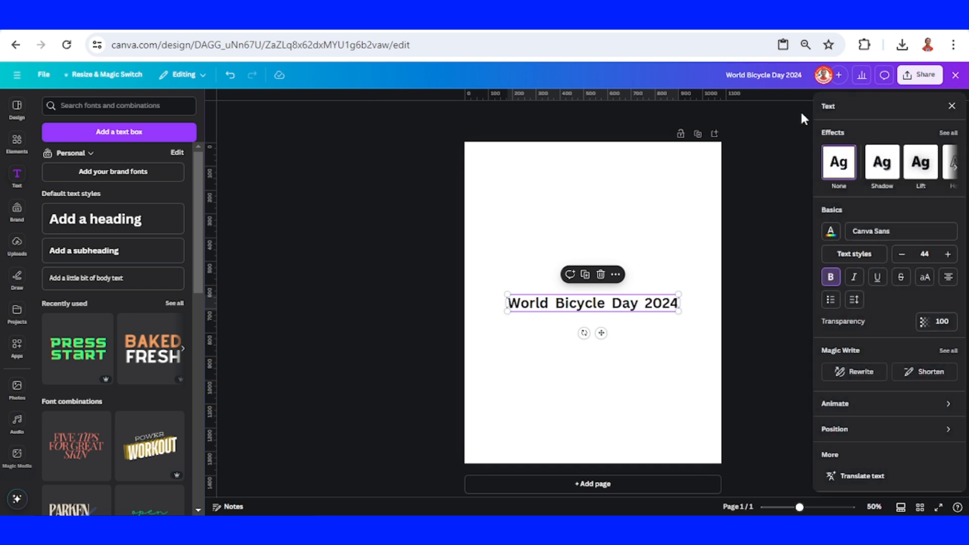
{"action": "mouse_move", "coordinate": [932, 298]}
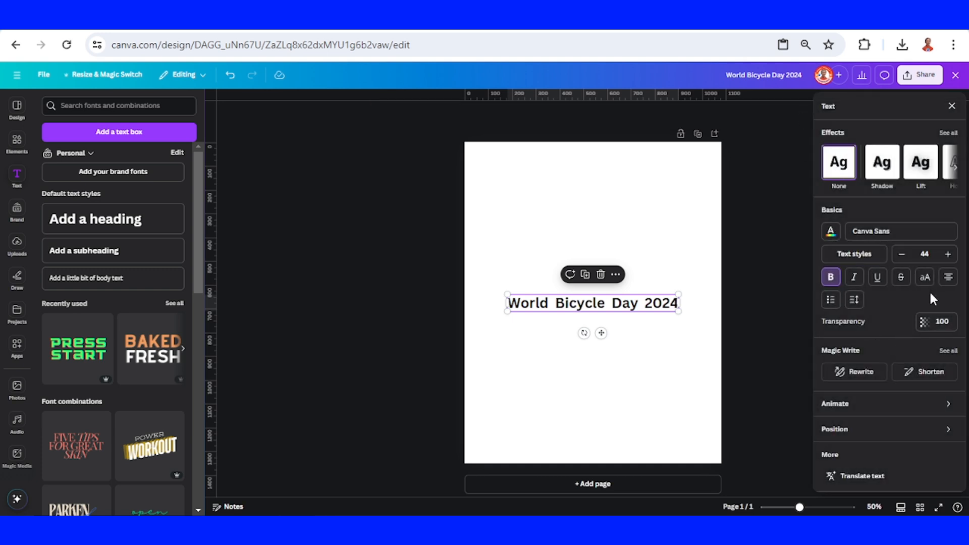
- Make the title uppercase and curve it into a full circle with the Curve effect
{"action": "left_click", "coordinate": [924, 277]}
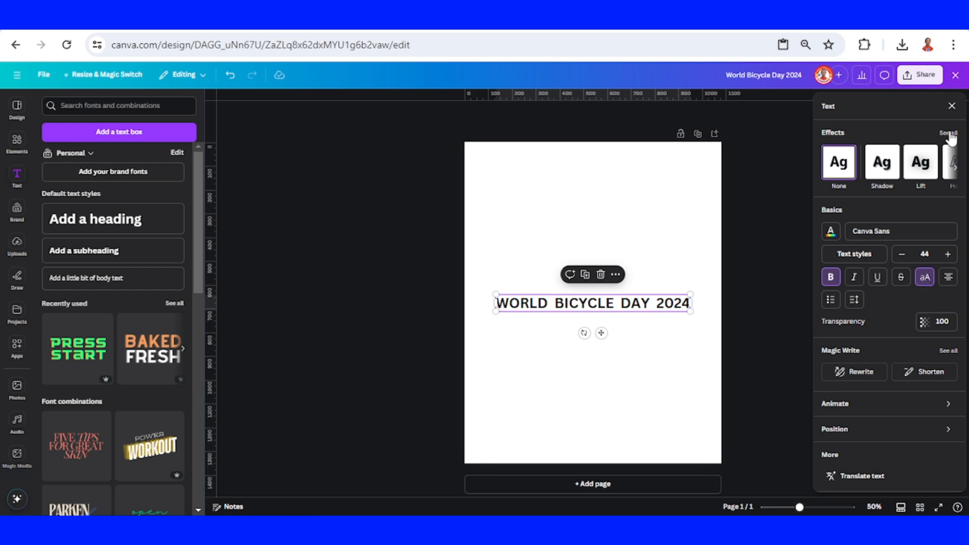
{"action": "left_click", "coordinate": [947, 132]}
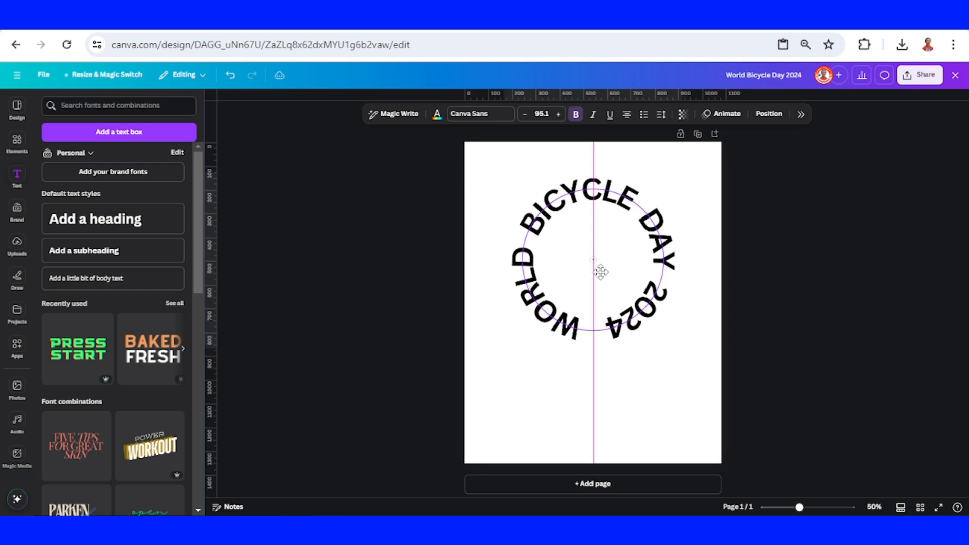
- Colour the curved title green
{"action": "left_click", "coordinate": [592, 271]}
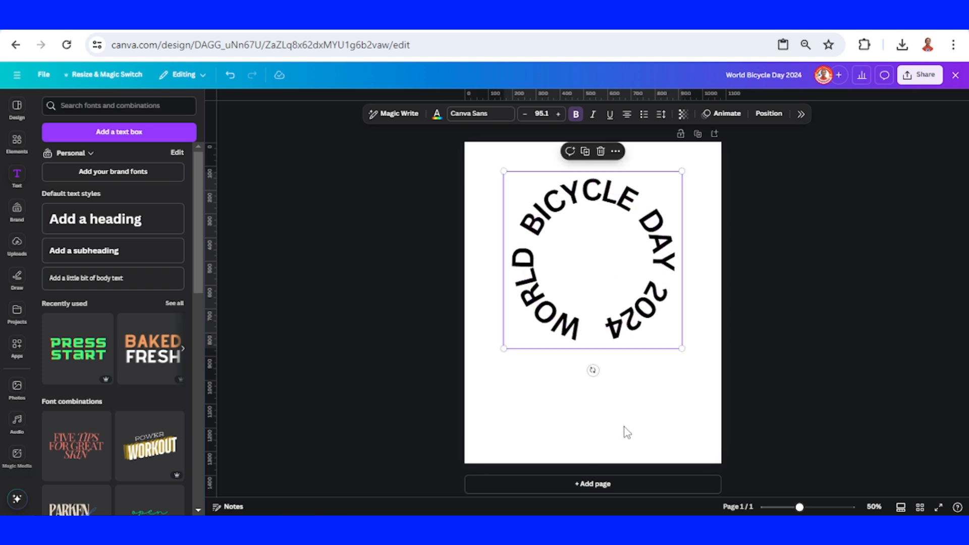
{"action": "mouse_move", "coordinate": [689, 441]}
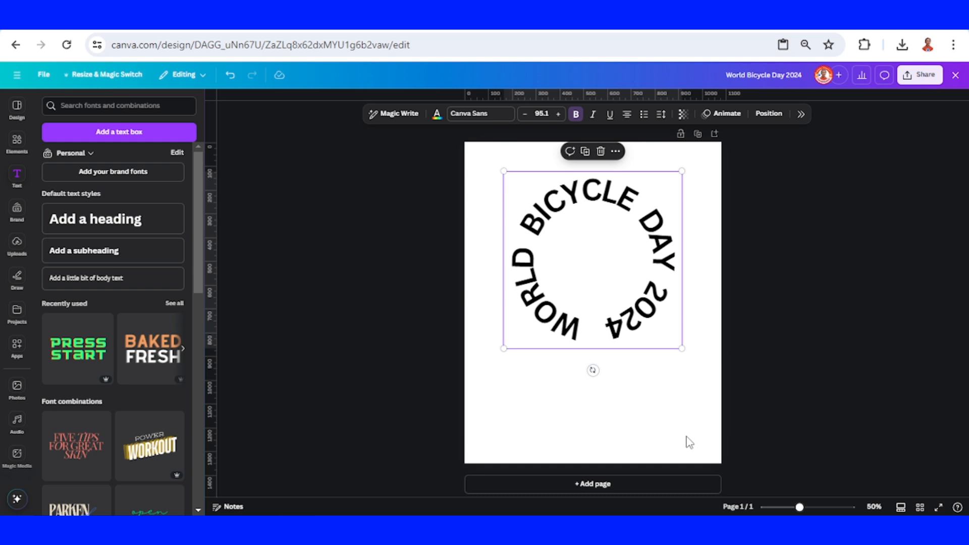
{"action": "mouse_move", "coordinate": [579, 241]}
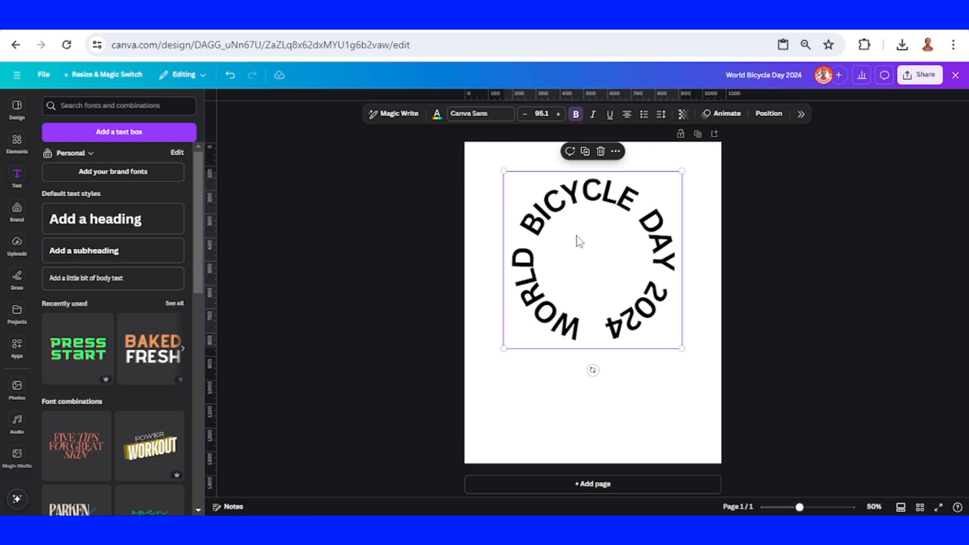
{"action": "mouse_move", "coordinate": [437, 113]}
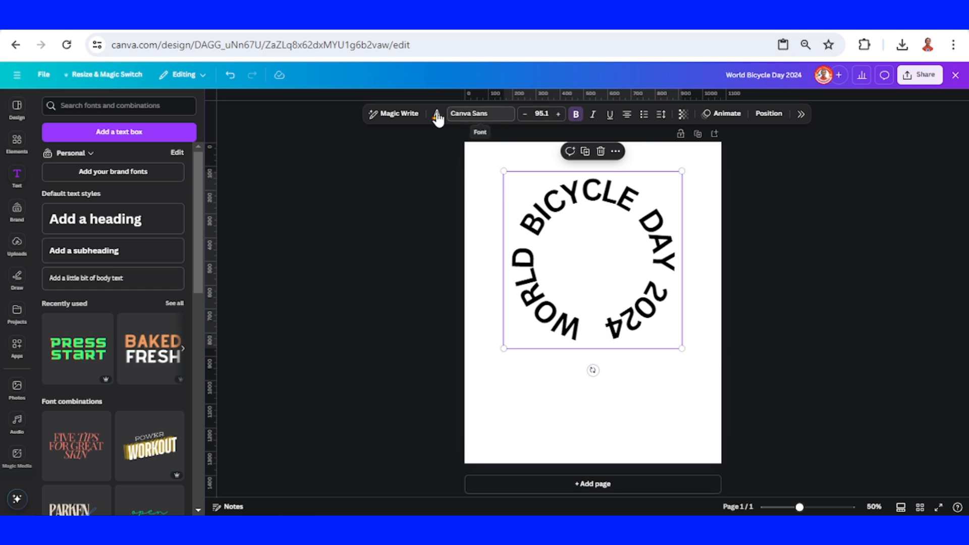
{"action": "left_click", "coordinate": [436, 113]}
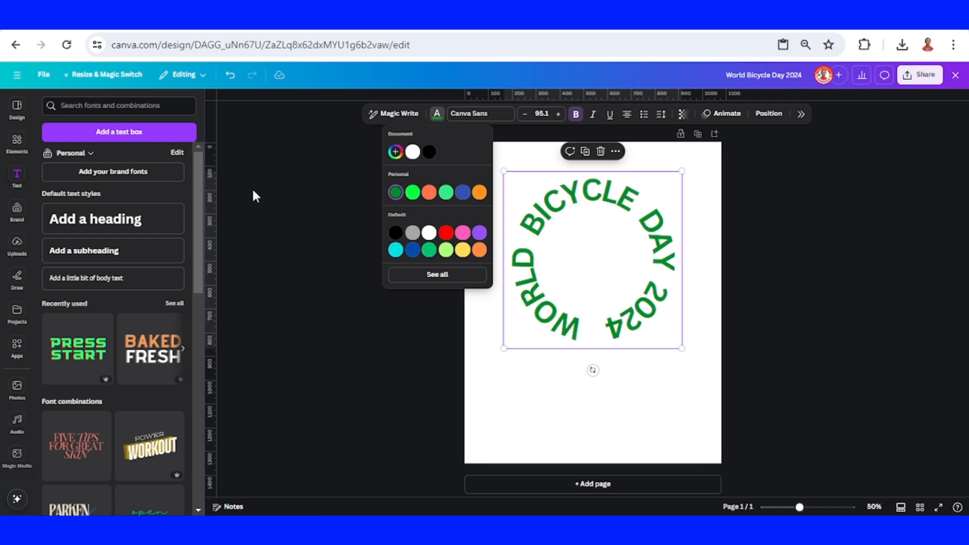
{"action": "mouse_move", "coordinate": [725, 114]}
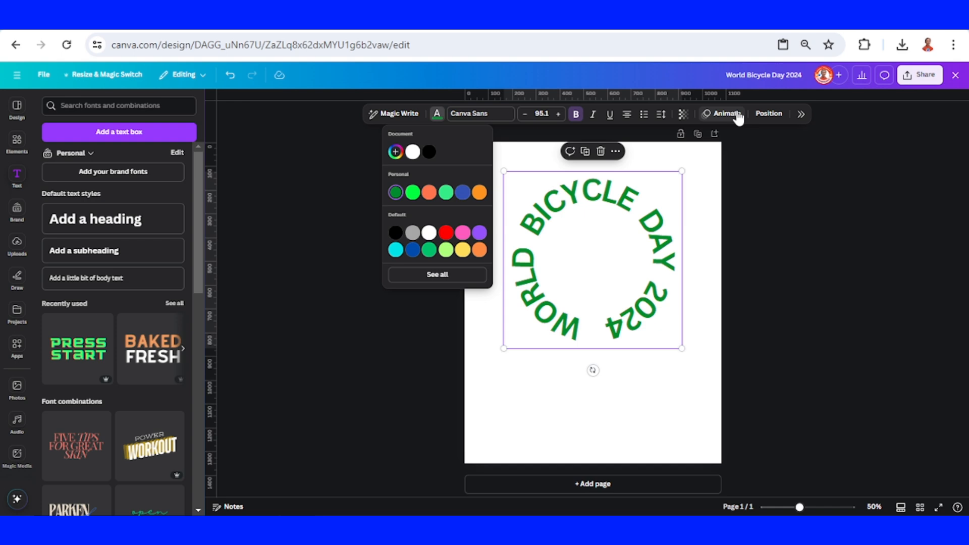
- Give the title a Burst entrance animation from the Writing set
{"action": "left_click", "coordinate": [726, 114]}
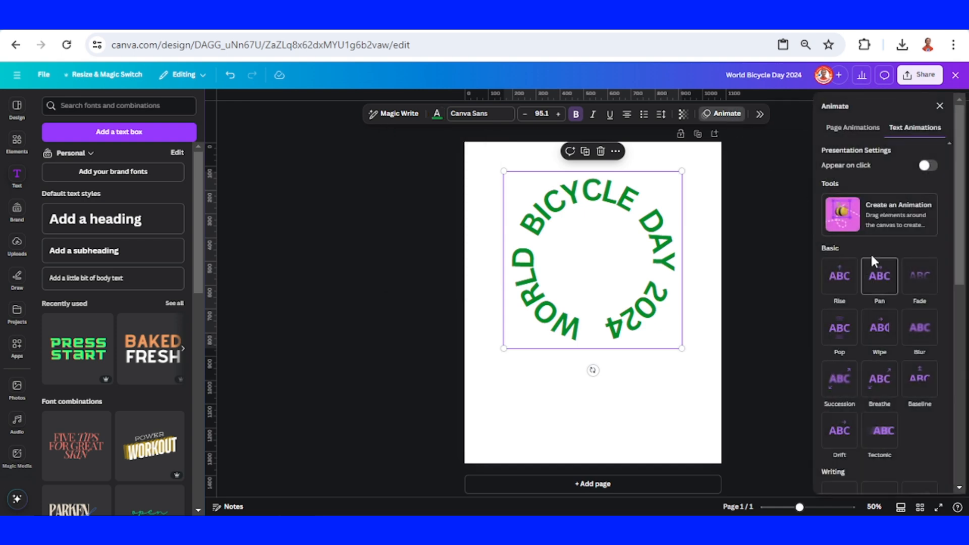
{"action": "left_click", "coordinate": [918, 285]}
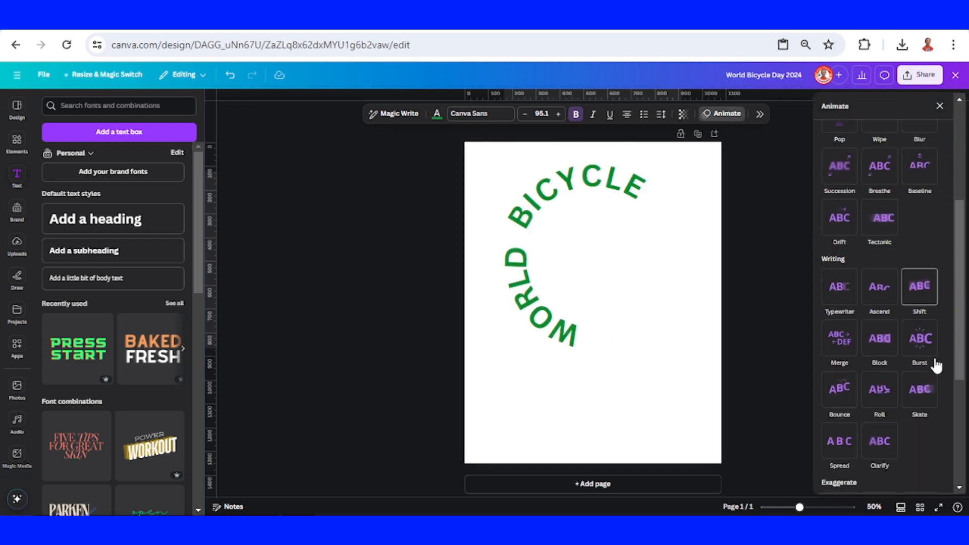
{"action": "left_click", "coordinate": [918, 337]}
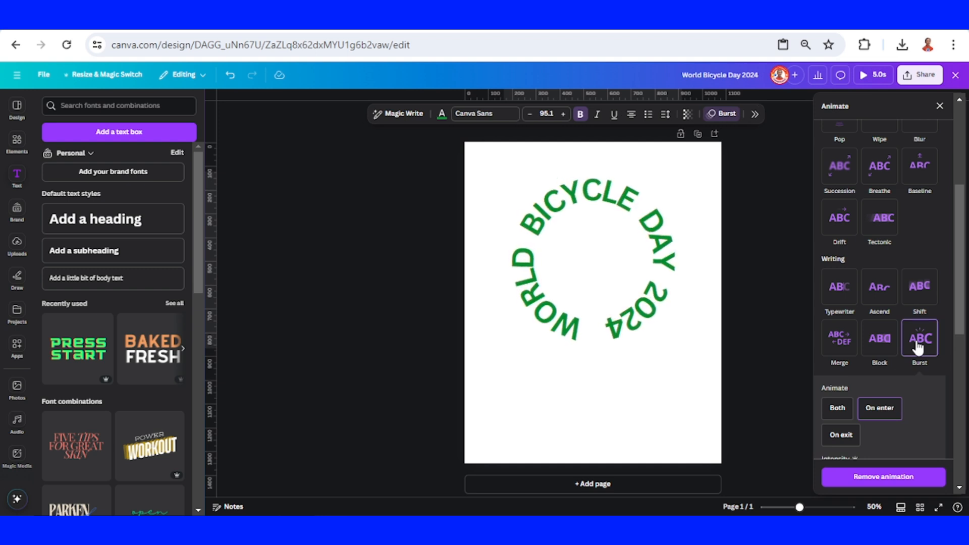
{"action": "left_click", "coordinate": [593, 259]}
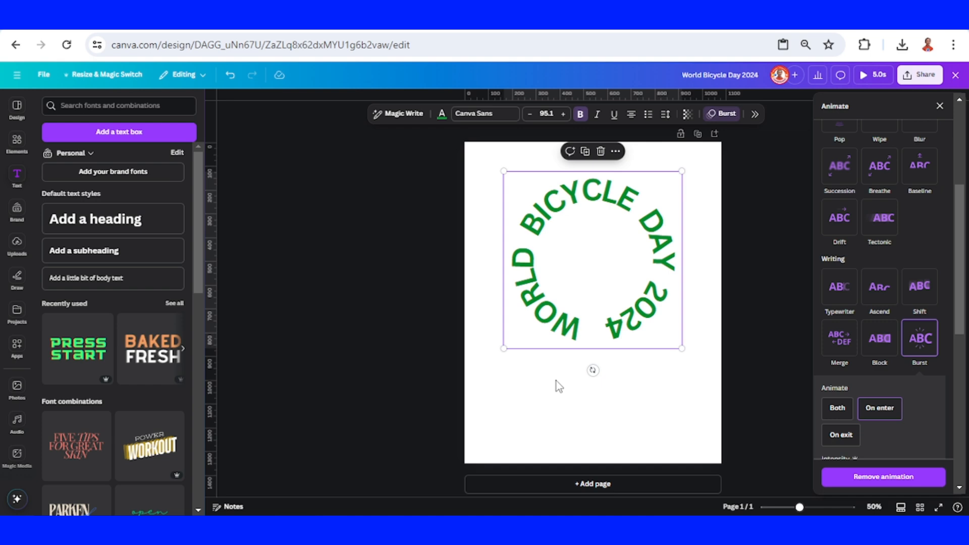
{"action": "left_click", "coordinate": [17, 139]}
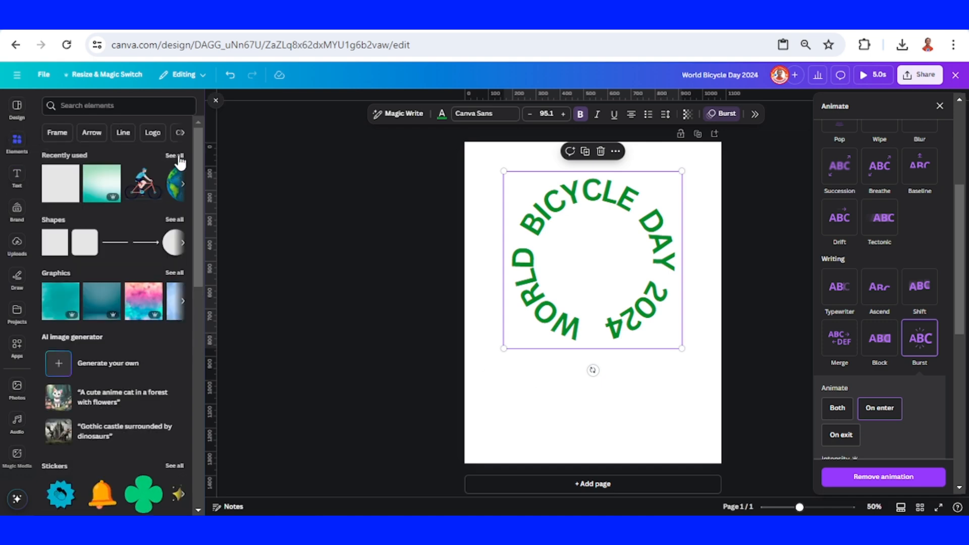
- Place two cyclist stickers from Recently used onto the ring of the curved title
{"action": "left_click", "coordinate": [173, 155]}
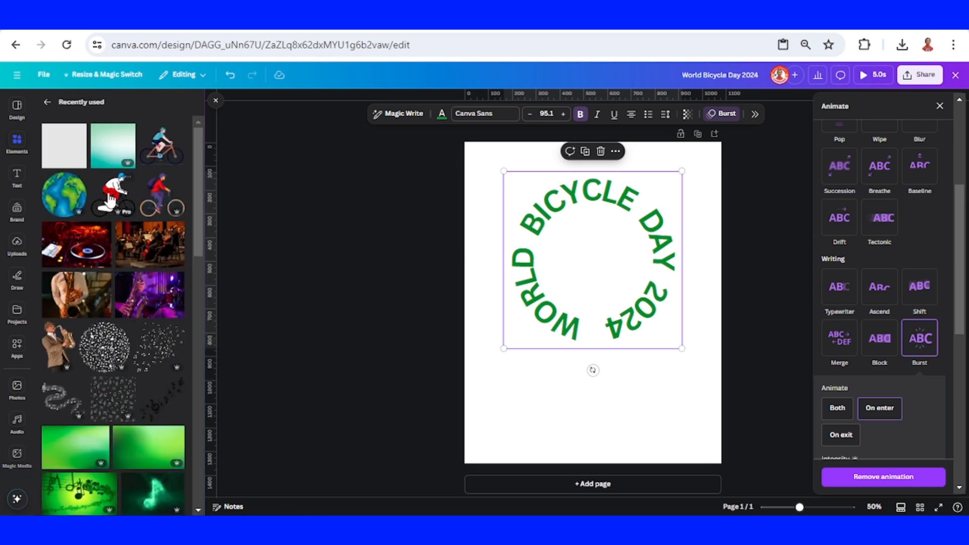
{"action": "left_click", "coordinate": [113, 194]}
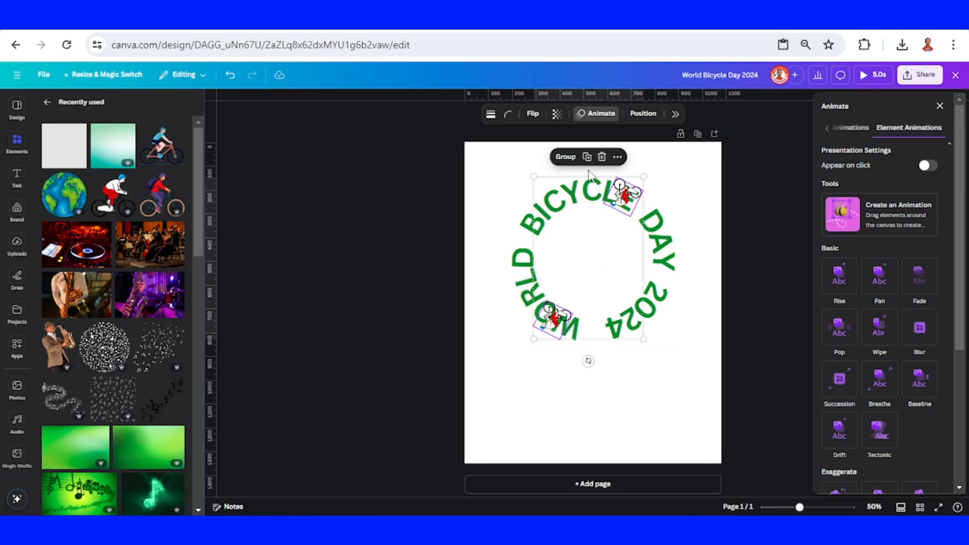
- Group the two cyclist stickers and give the group a Rotate motion effect
{"action": "left_click", "coordinate": [564, 156]}
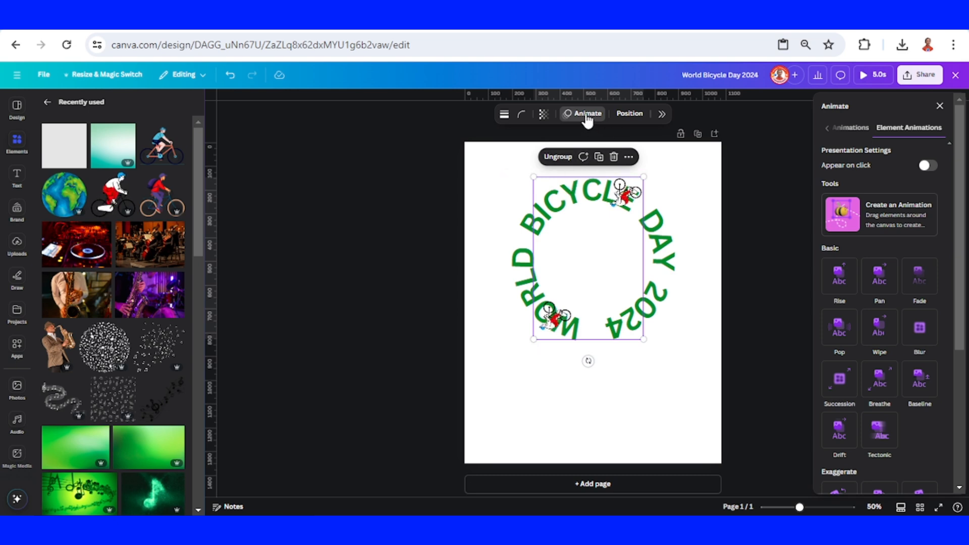
{"action": "scroll", "scroll_direction": "down", "scroll_amount": 3}
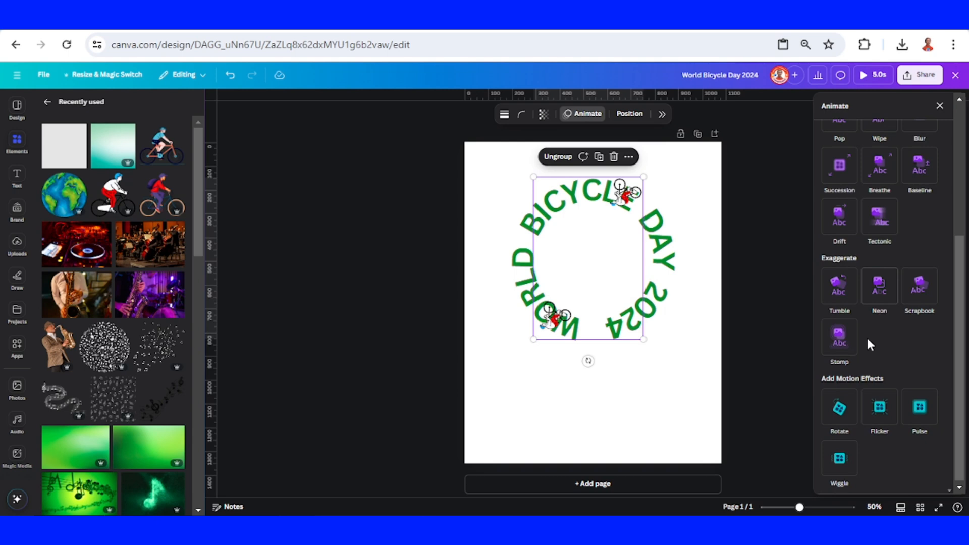
{"action": "left_click", "coordinate": [839, 407]}
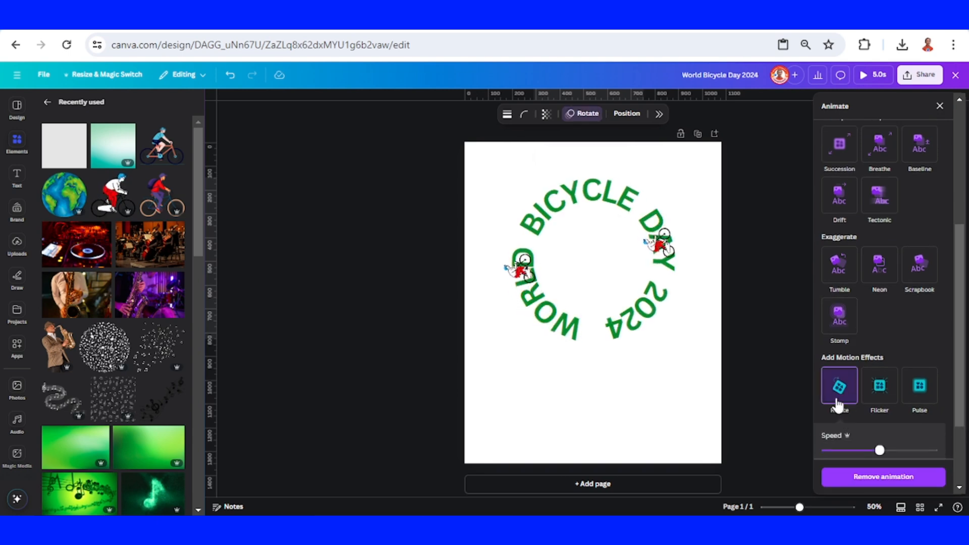
{"action": "left_click", "coordinate": [592, 260]}
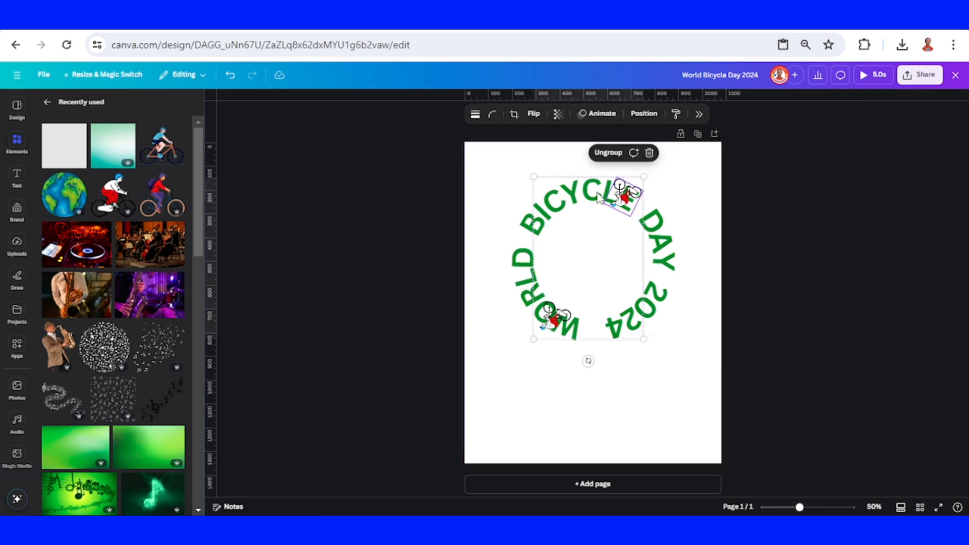
- Set the top-right cyclist sticker's transparency to 0 so only the lower-left one shows
{"action": "left_click", "coordinate": [557, 114]}
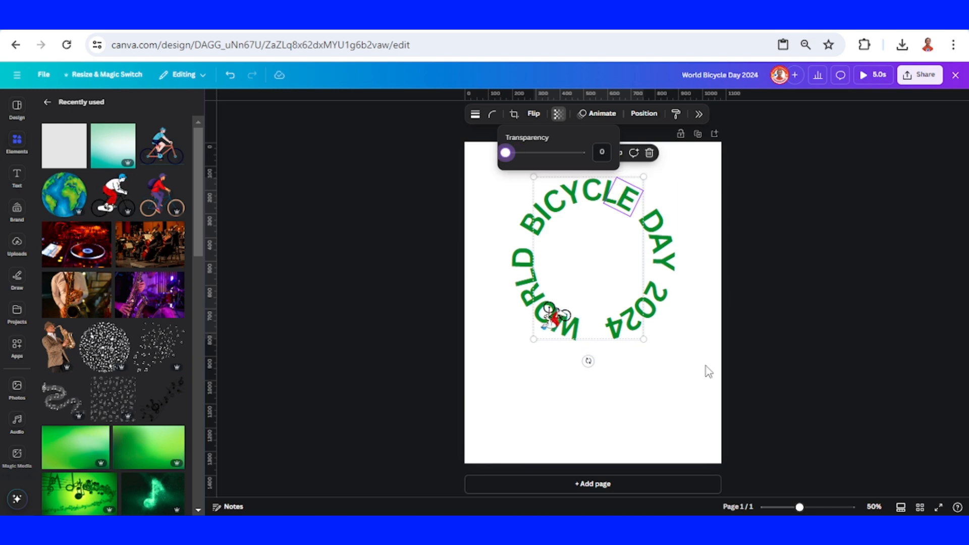
{"action": "left_click", "coordinate": [691, 350]}
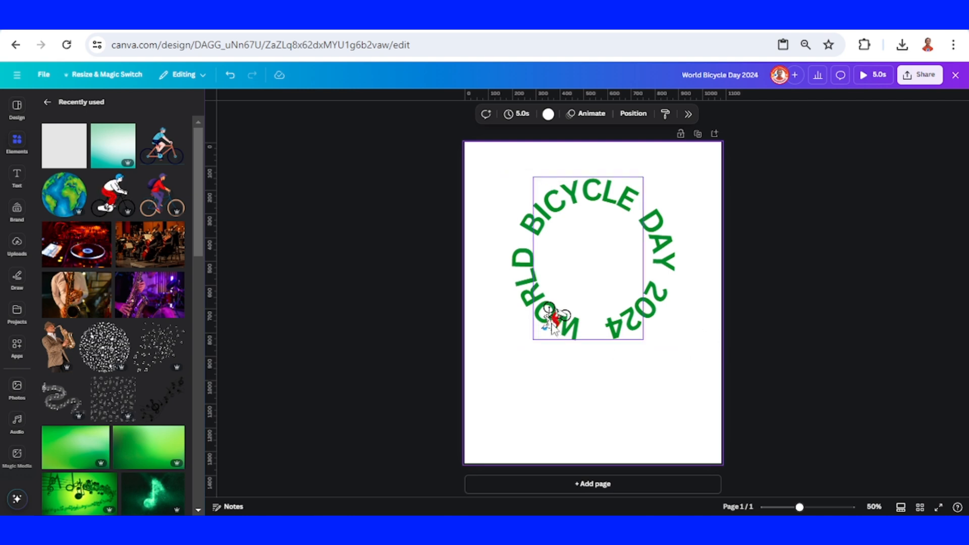
{"action": "right_click", "coordinate": [562, 318]}
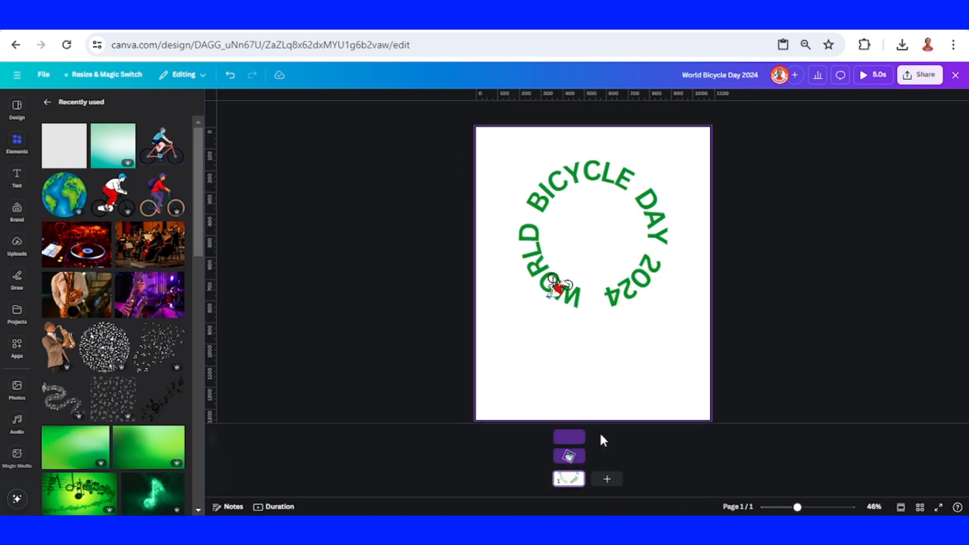
- Show the layer timeline and shorten the cyclist sticker layer to about half the five-second page
{"action": "left_click", "coordinate": [273, 506]}
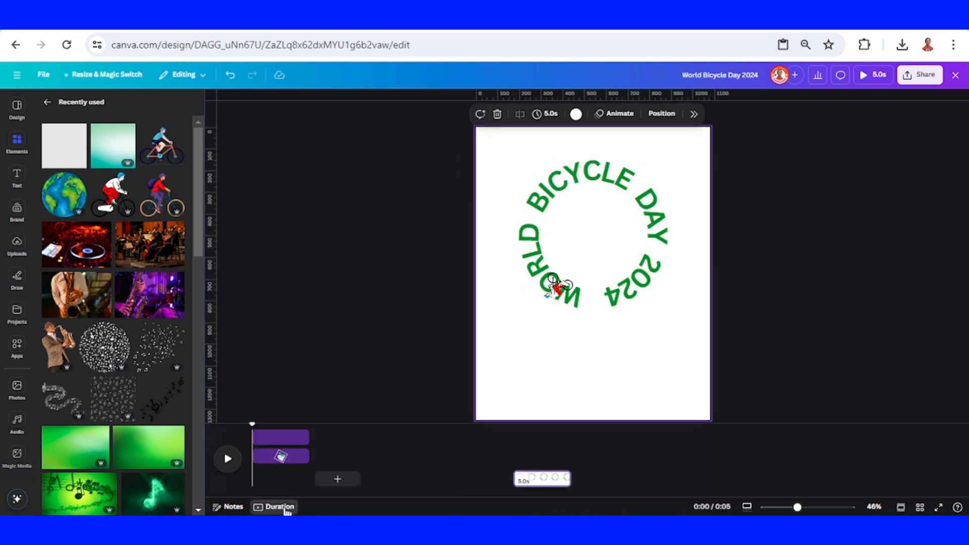
{"action": "left_click", "coordinate": [553, 291]}
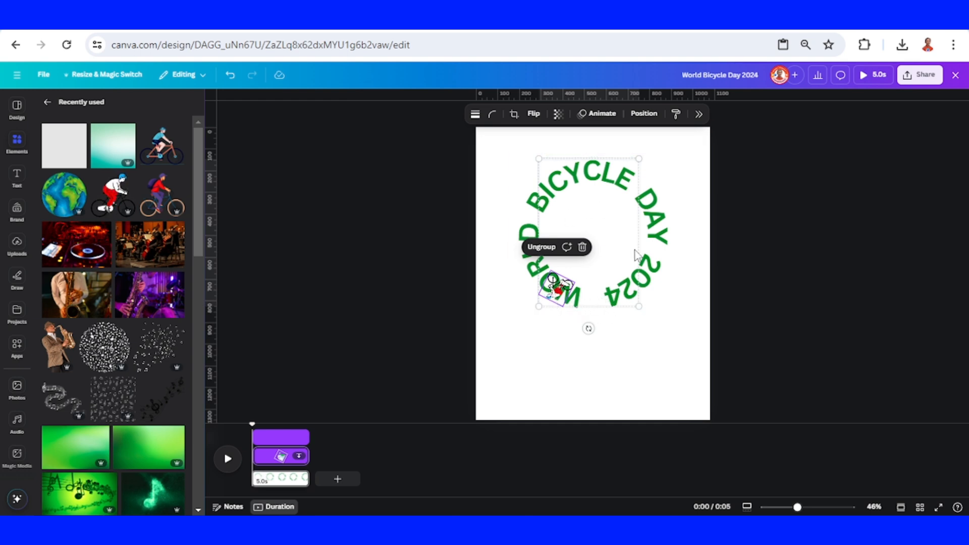
{"action": "mouse_move", "coordinate": [251, 426]}
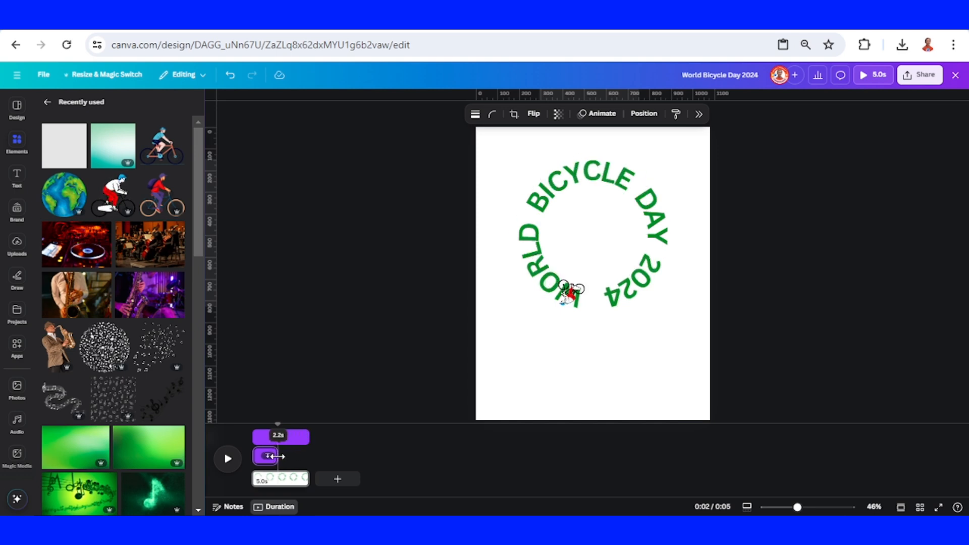
{"action": "left_click", "coordinate": [562, 288]}
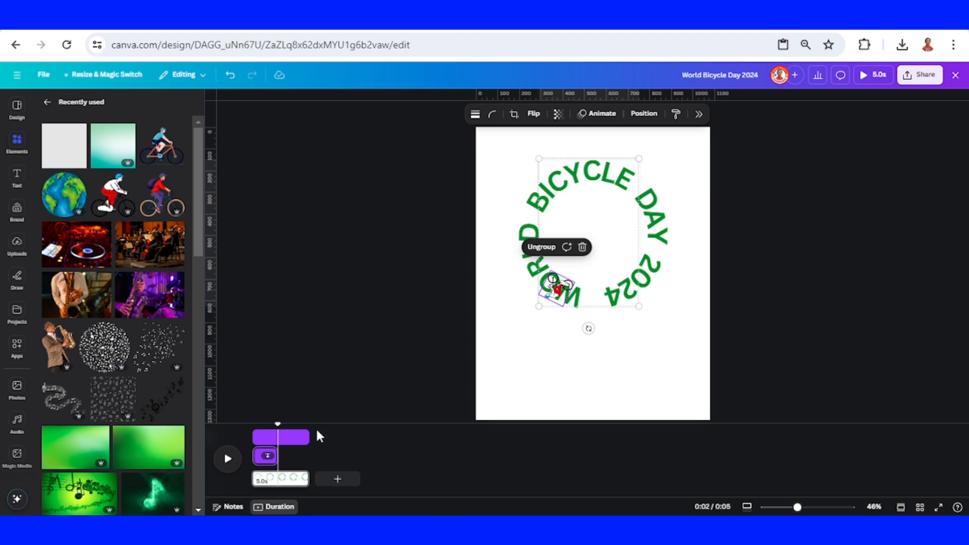
- Play the animation preview to check the sticker timing
{"action": "left_click", "coordinate": [227, 460]}
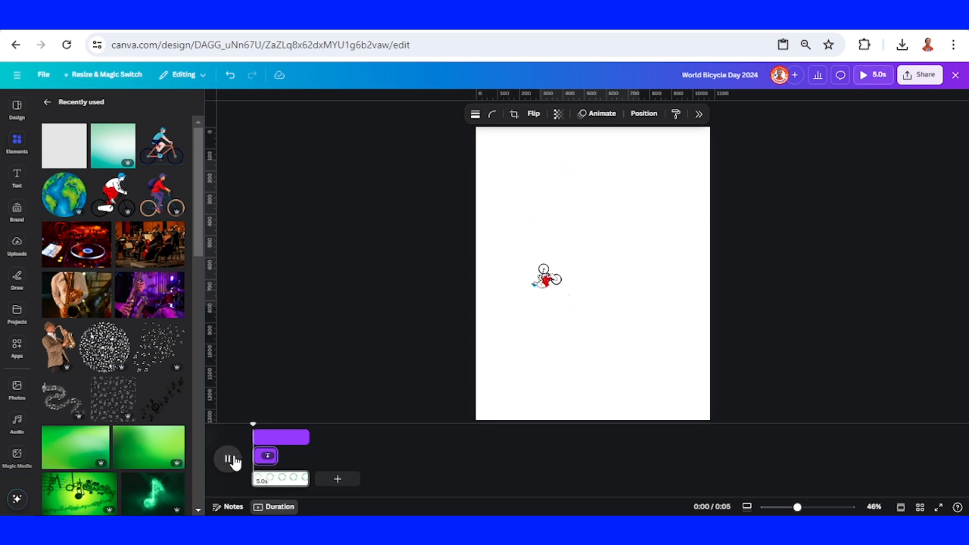
{"action": "left_click", "coordinate": [227, 459]}
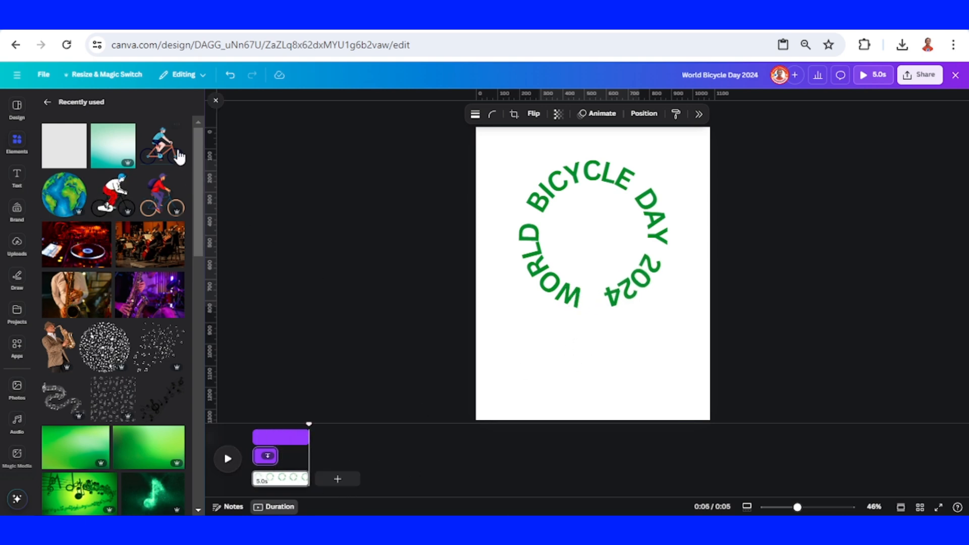
- Add a cyclist graphic below the title ring and make its layer start at the last 2.5 seconds
{"action": "left_click", "coordinate": [162, 146]}
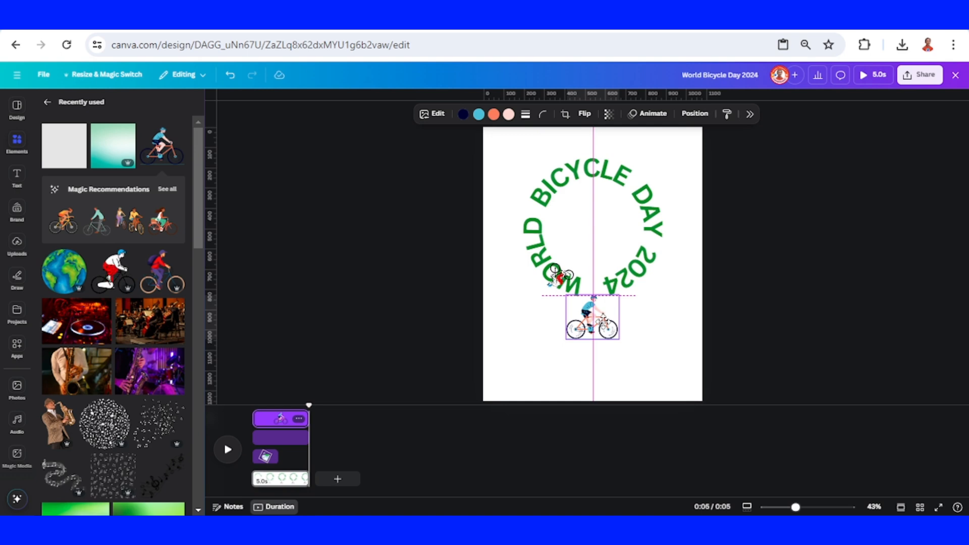
{"action": "left_click", "coordinate": [590, 320]}
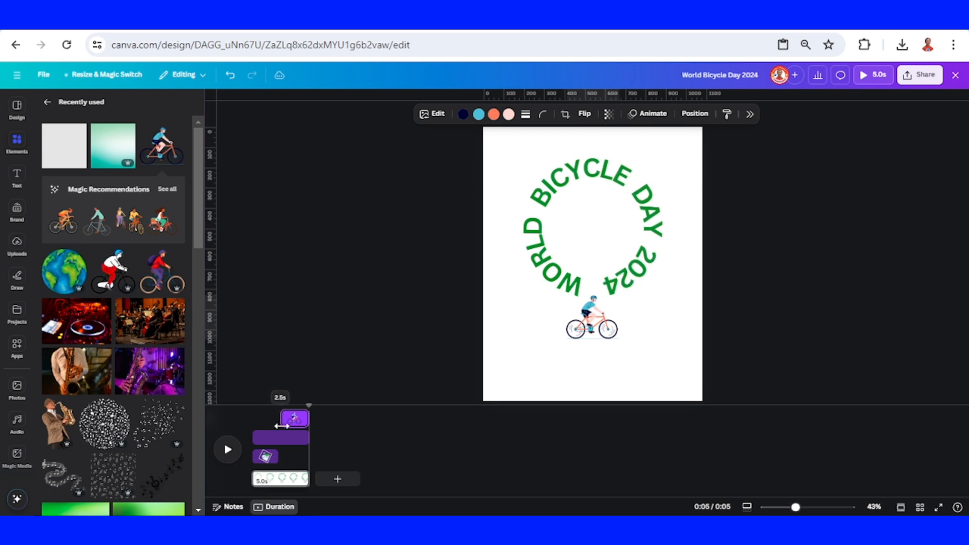
{"action": "left_click", "coordinate": [592, 320]}
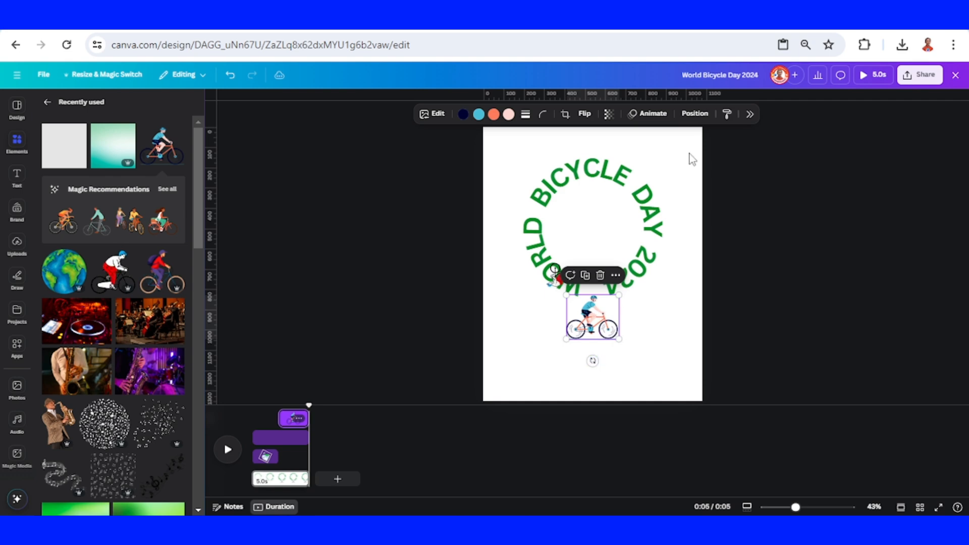
{"action": "left_click", "coordinate": [647, 113]}
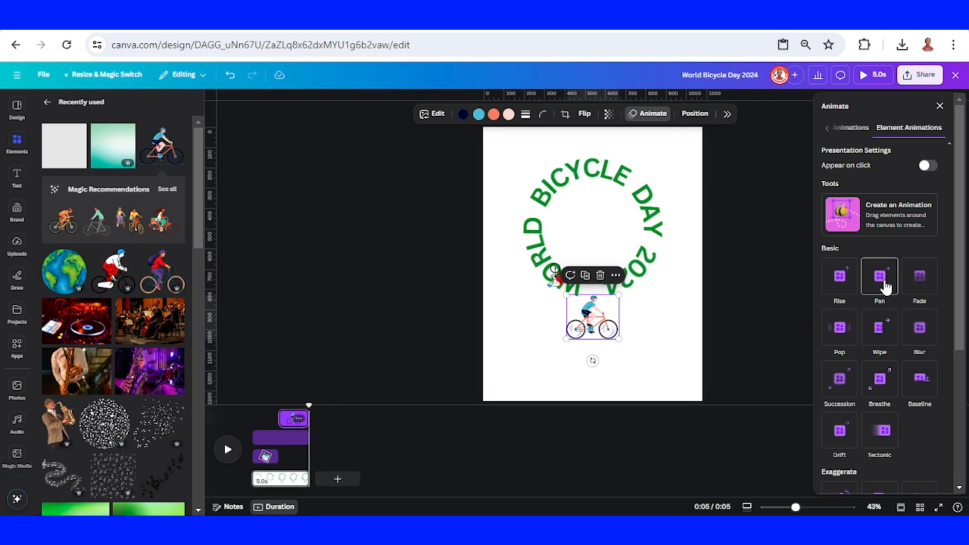
- Give the cyclist graphic a Pan entrance animation
{"action": "left_click", "coordinate": [879, 276]}
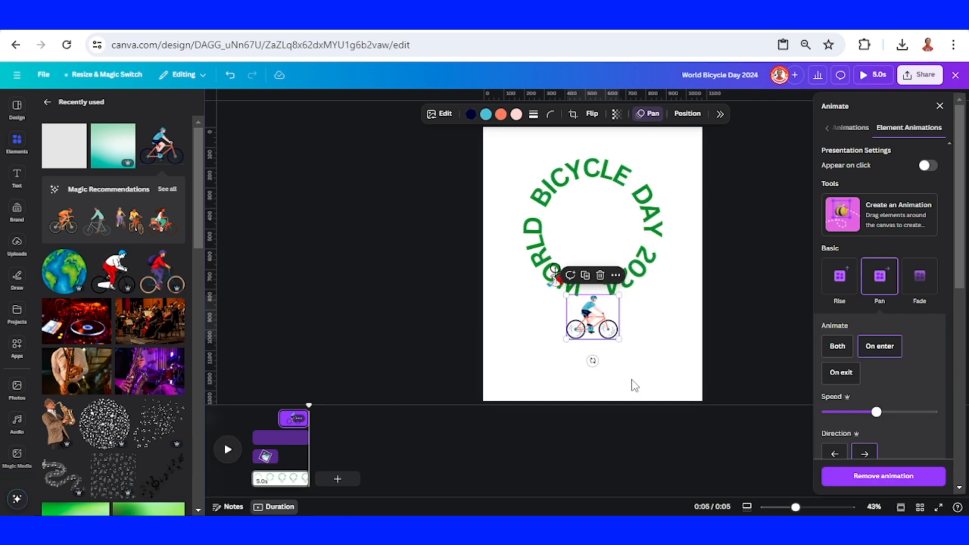
{"action": "mouse_move", "coordinate": [78, 262]}
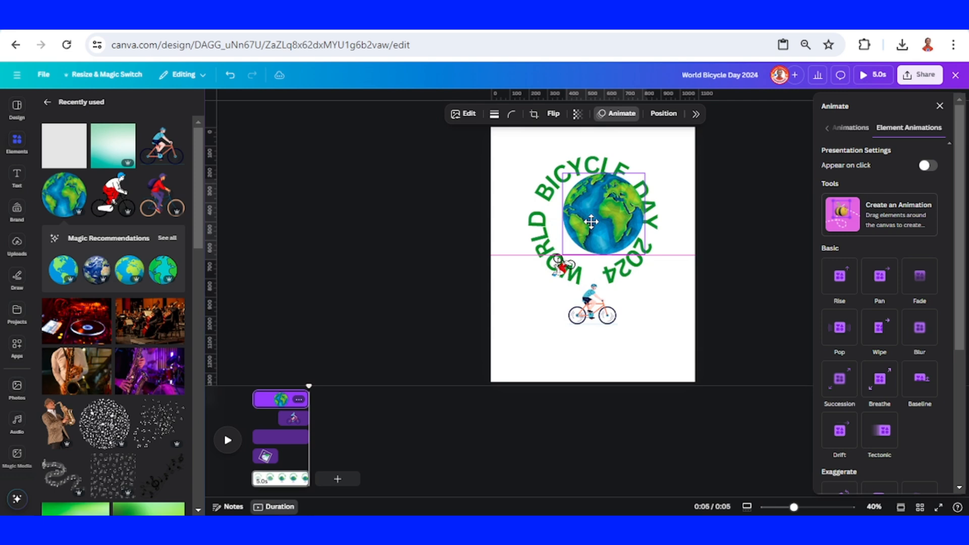
- Centre the watercolour globe inside the text ring and hide the timeline
{"action": "left_click", "coordinate": [590, 221]}
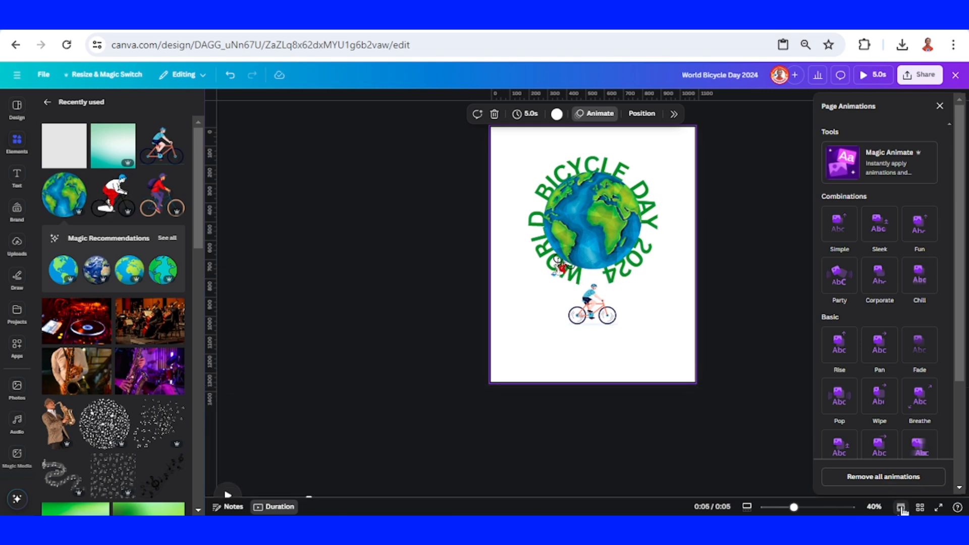
{"action": "left_click", "coordinate": [939, 106]}
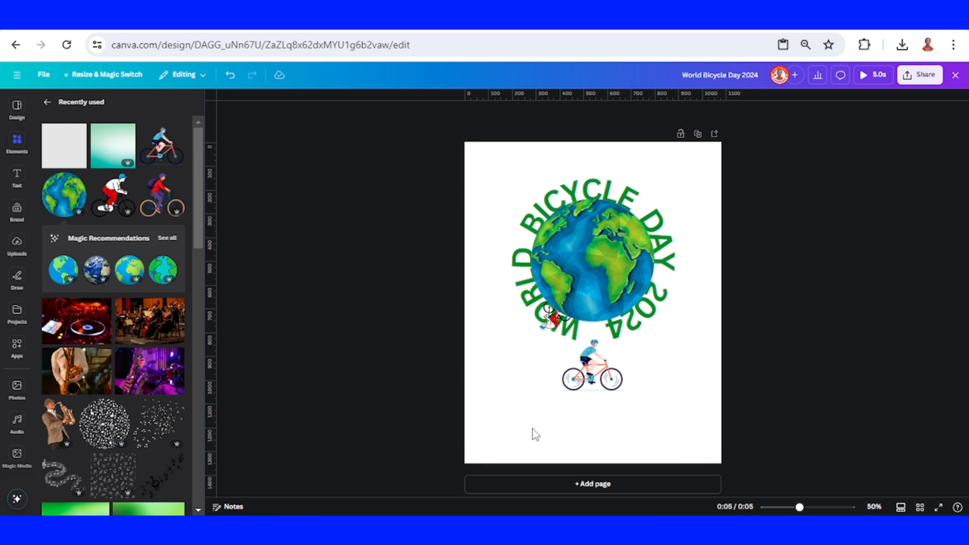
- Place the green tagline 'Promoting health, equity, and sustainability through cycling' at the bottom beneath a slightly larger cyclist
{"action": "left_click", "coordinate": [592, 422]}
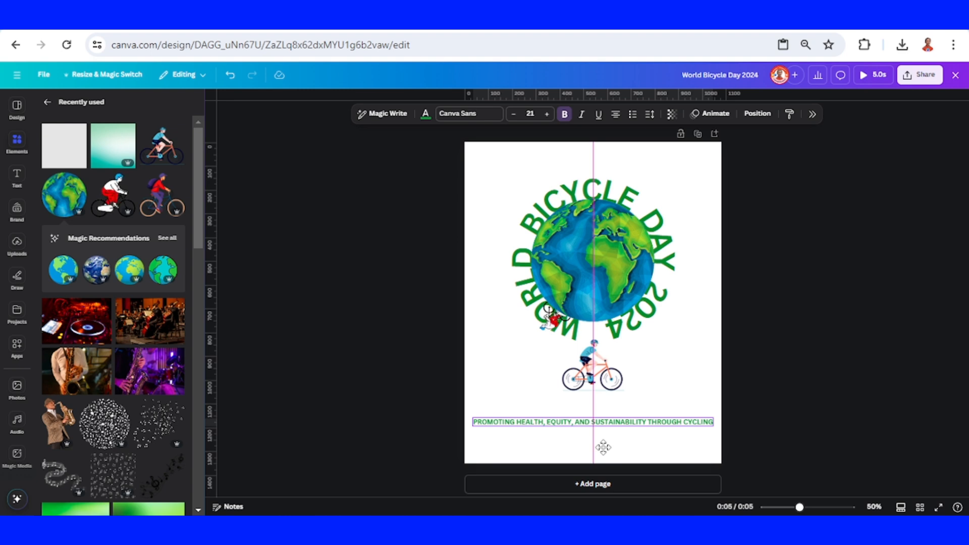
{"action": "left_click", "coordinate": [591, 367]}
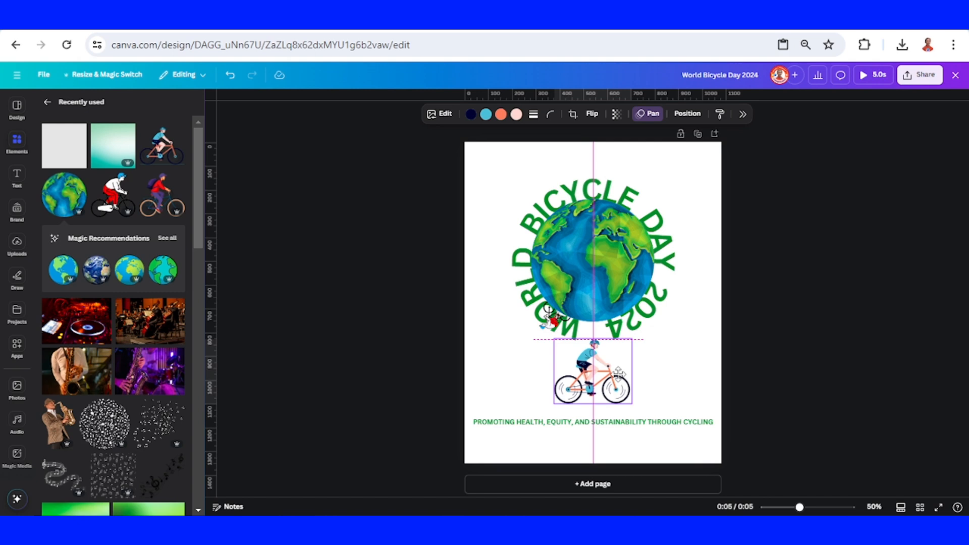
{"action": "left_click", "coordinate": [592, 422]}
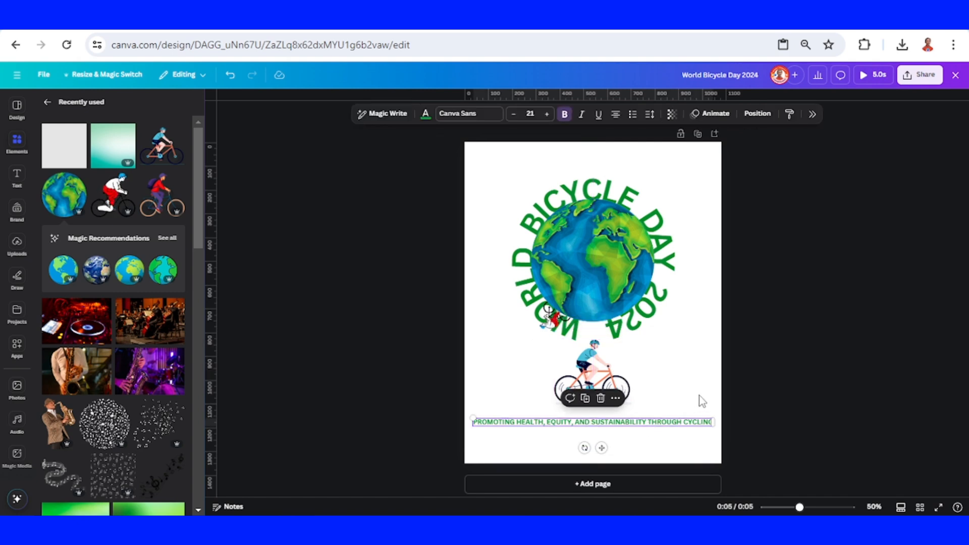
{"action": "left_click", "coordinate": [880, 337]}
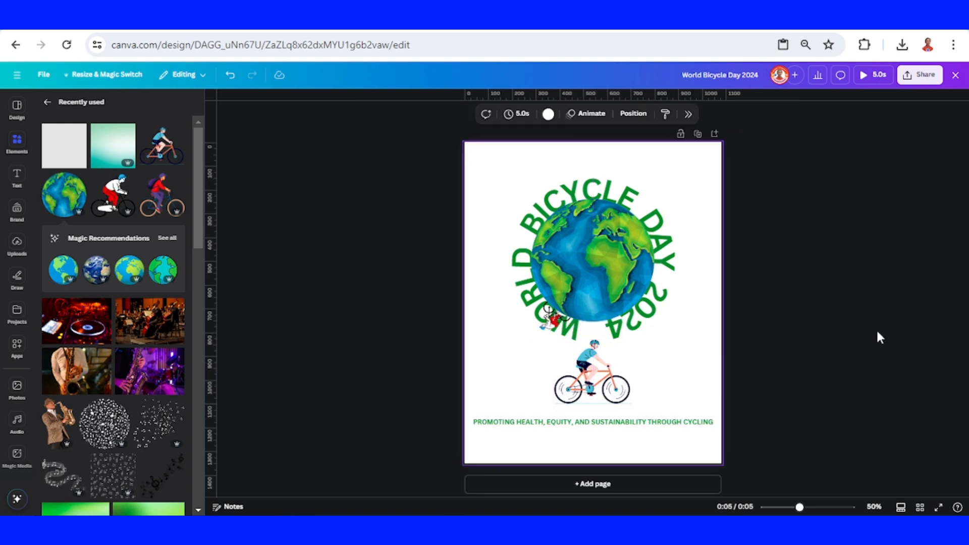
{"action": "mouse_move", "coordinate": [251, 163]}
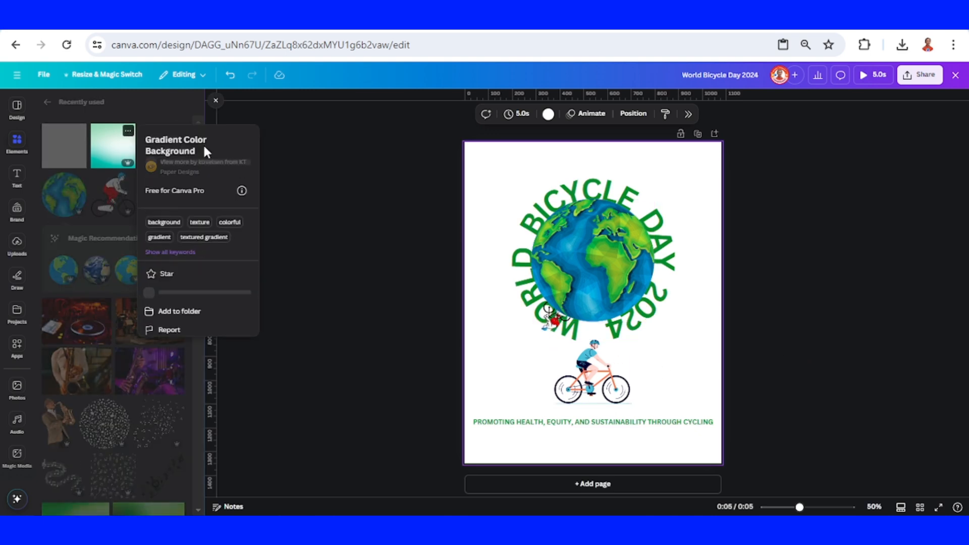
- Apply the teal gradient background, colour the tagline black, and bring up the MP4 Video download options
{"action": "left_click", "coordinate": [112, 145]}
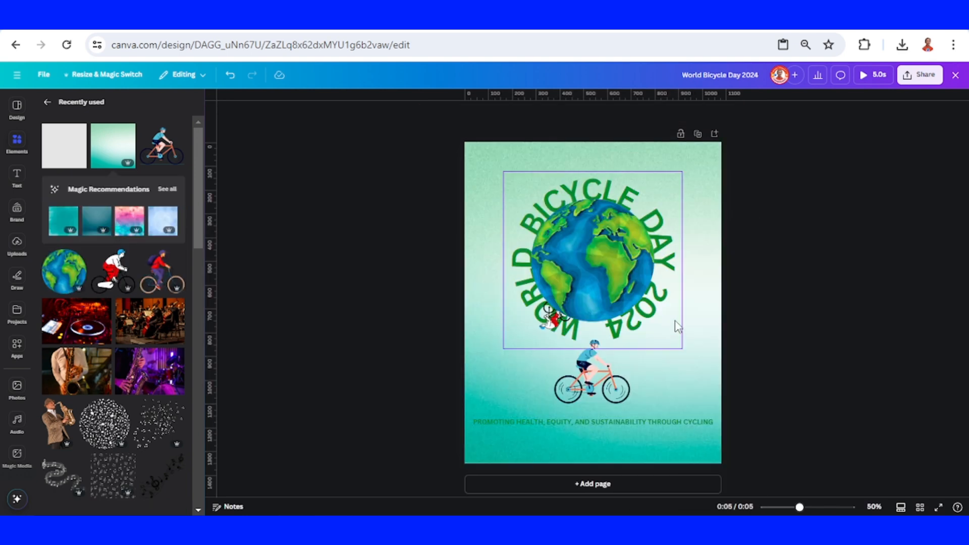
{"action": "left_click", "coordinate": [592, 422]}
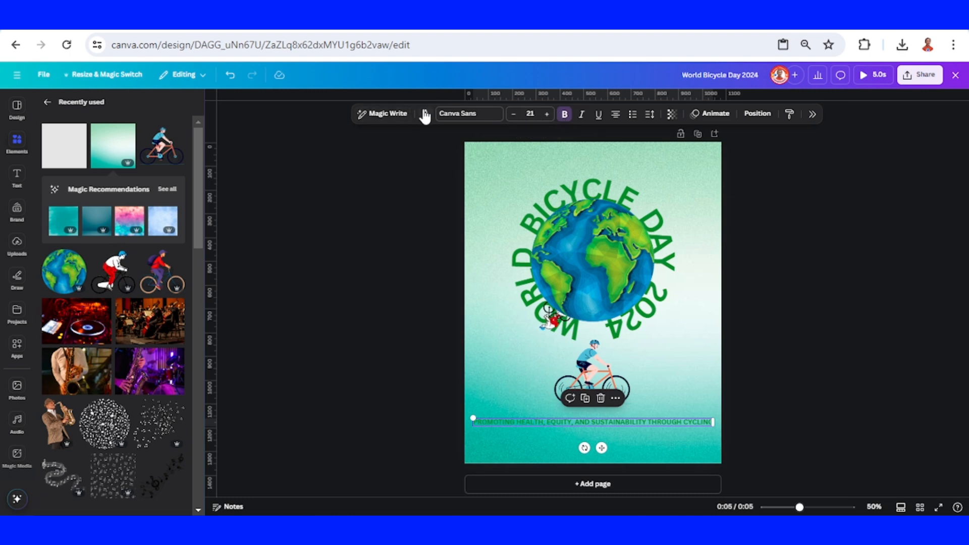
{"action": "left_click", "coordinate": [425, 114]}
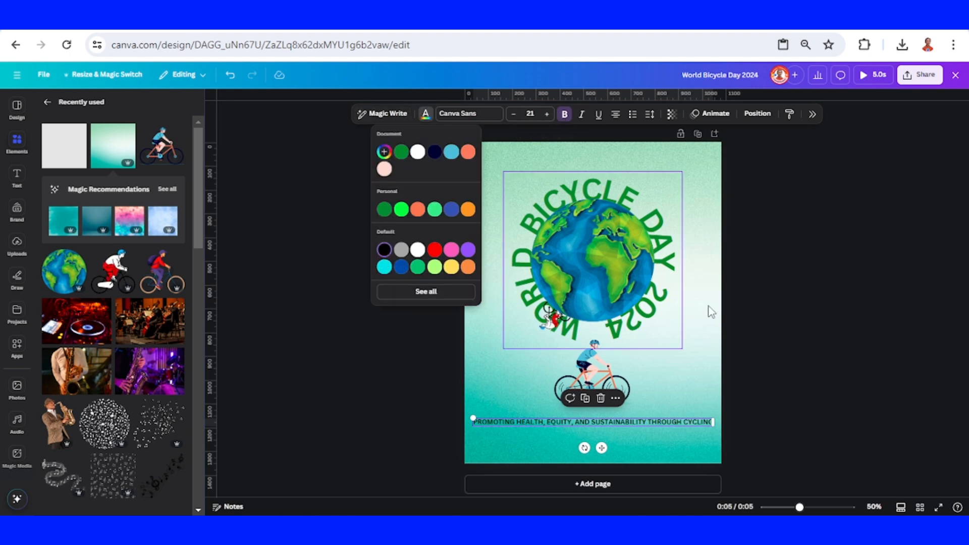
{"action": "left_click", "coordinate": [920, 74]}
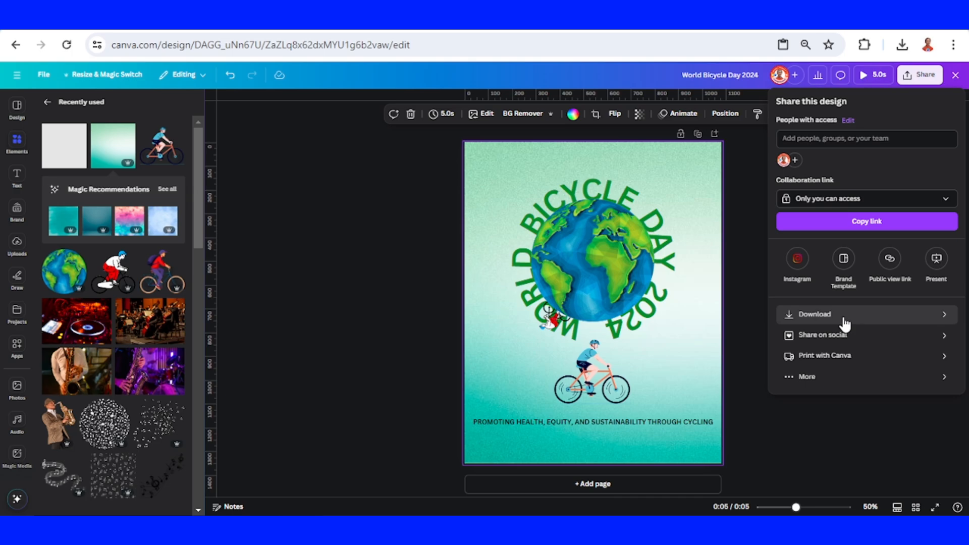
{"action": "left_click", "coordinate": [814, 314]}
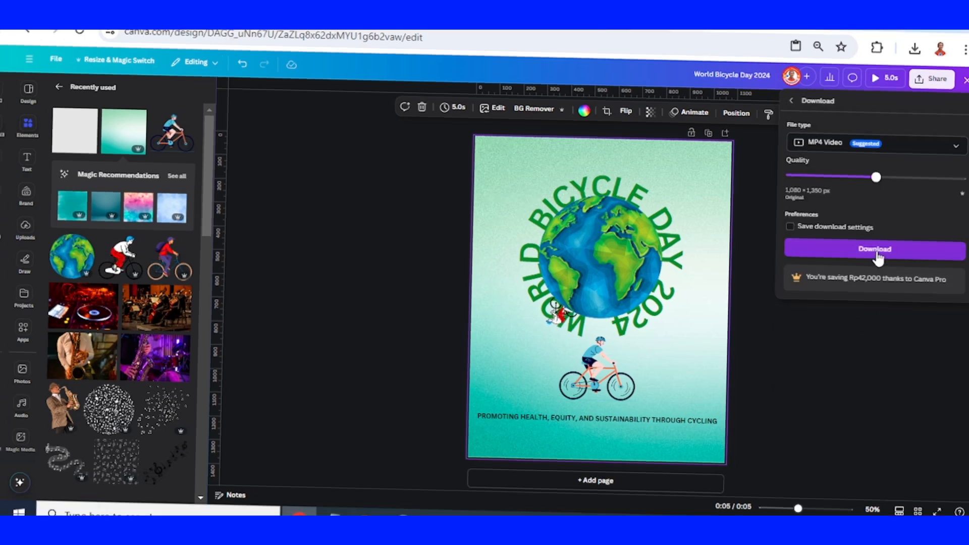